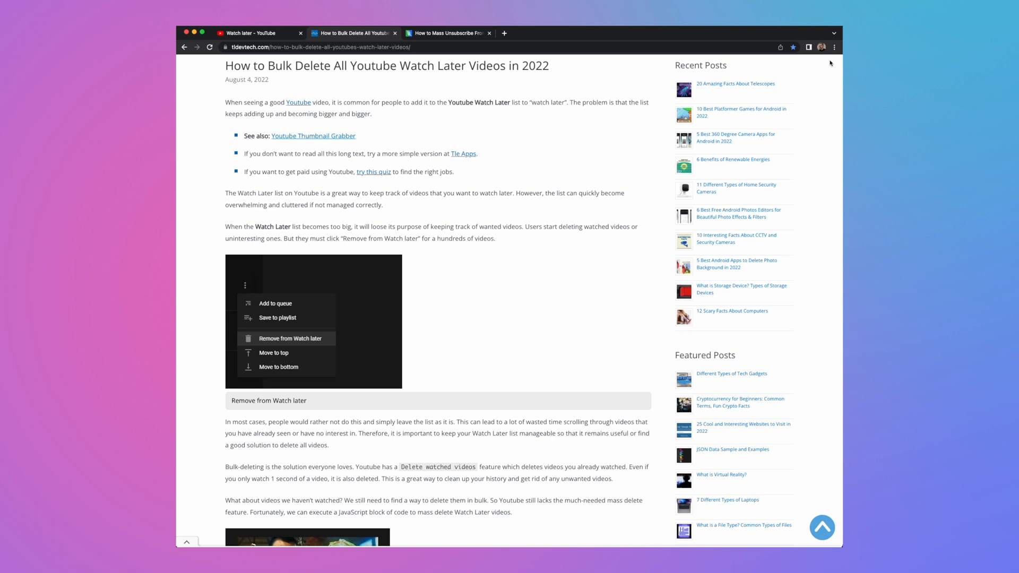
mouse_move(435, 152)
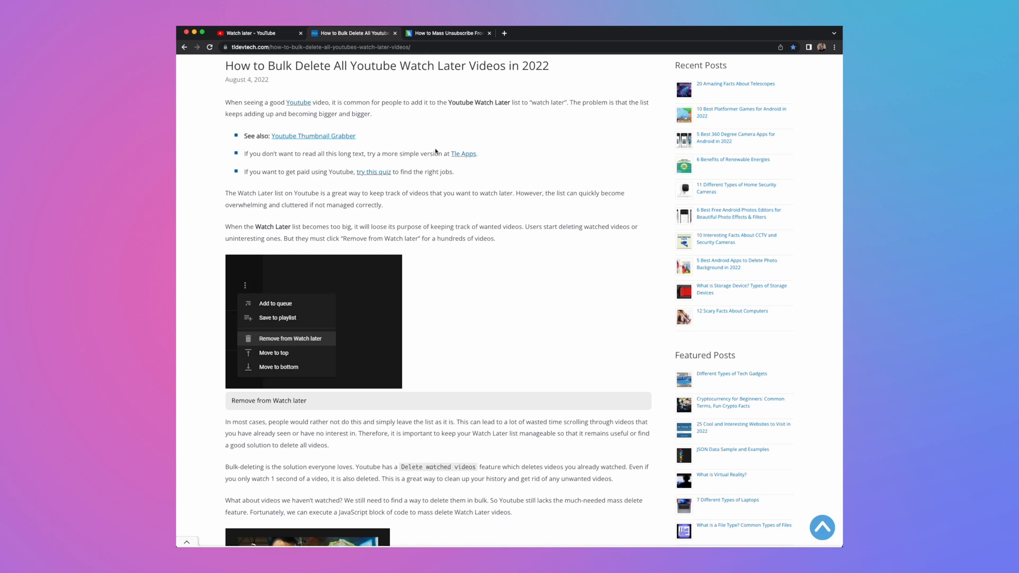
mouse_move(416, 89)
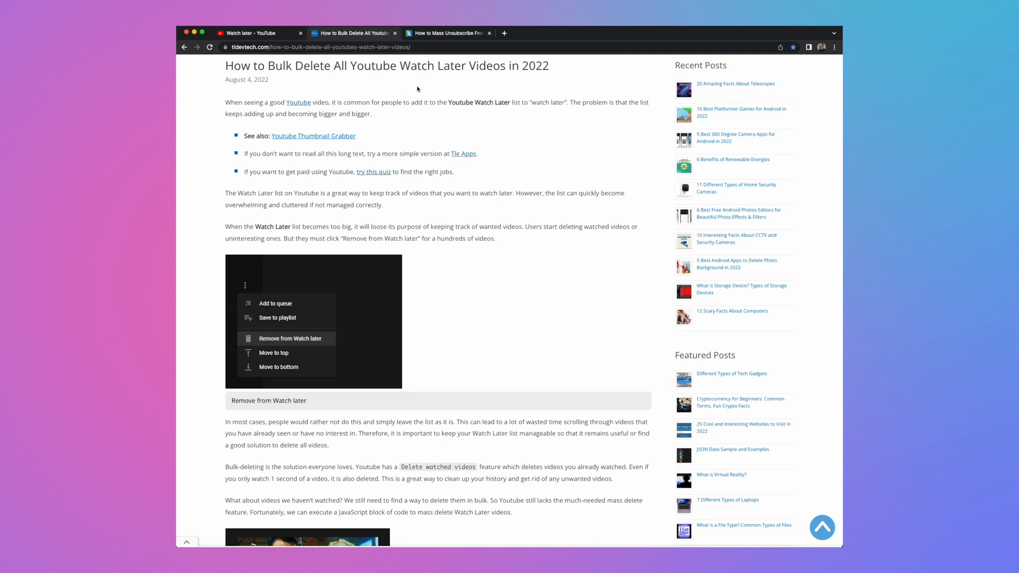
mouse_move(360, 85)
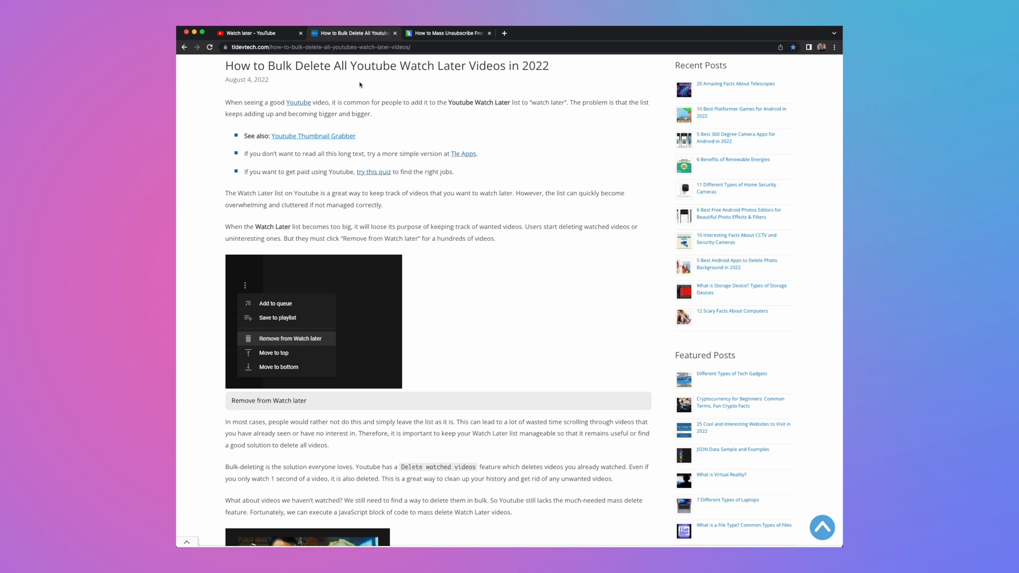
Step: Switch to the inhaletheair.com mass-unsubscribe article
scroll(down, 3)
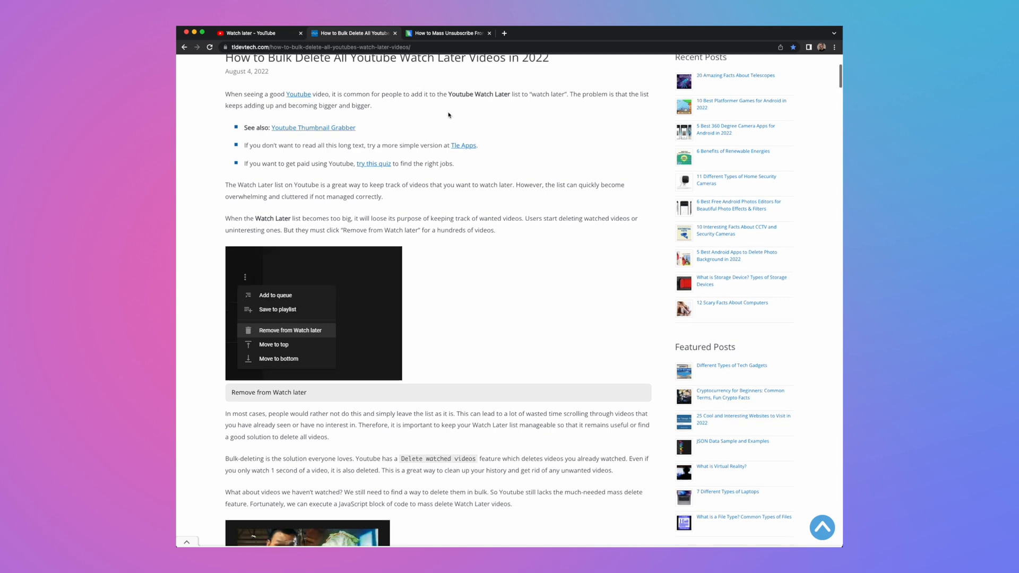
scroll(down, 3)
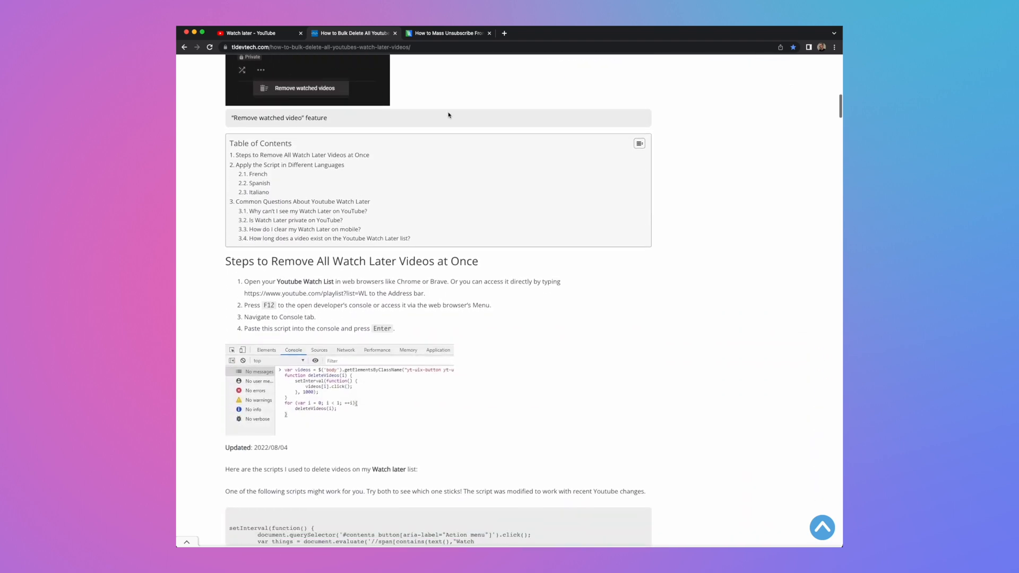
scroll(down, 3)
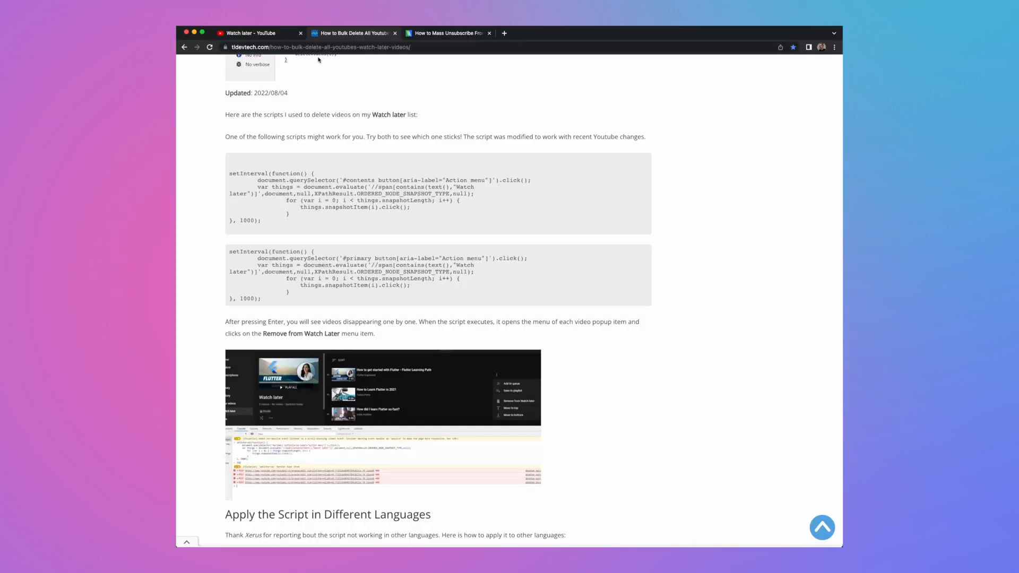
scroll(up, 3)
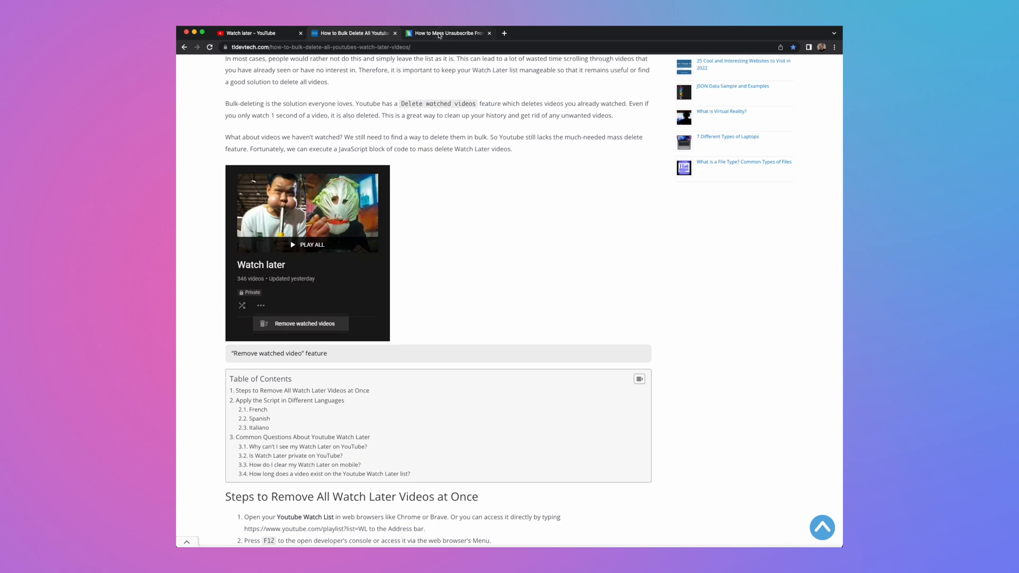
click(447, 33)
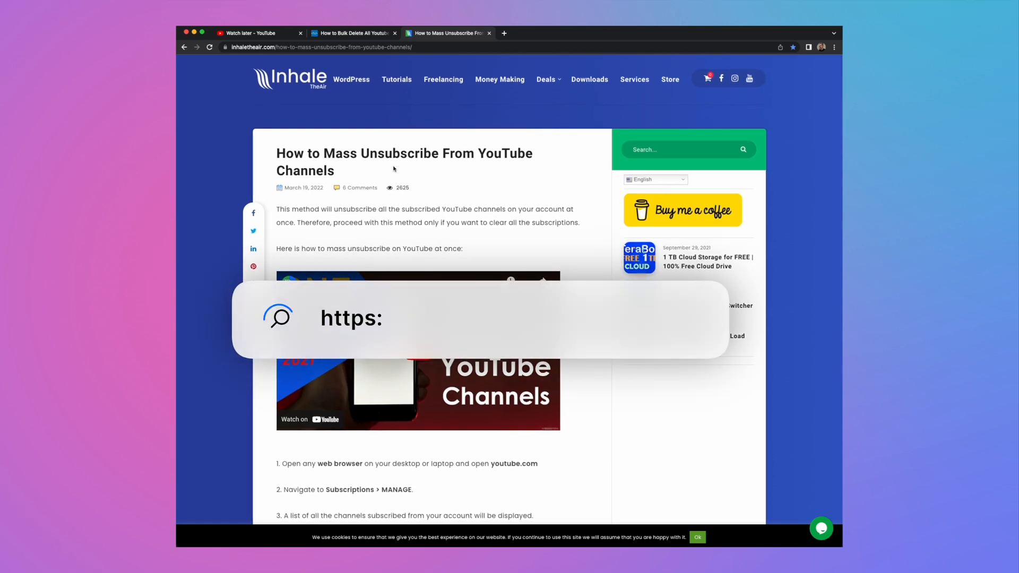
text(//inhaletheair.com/)
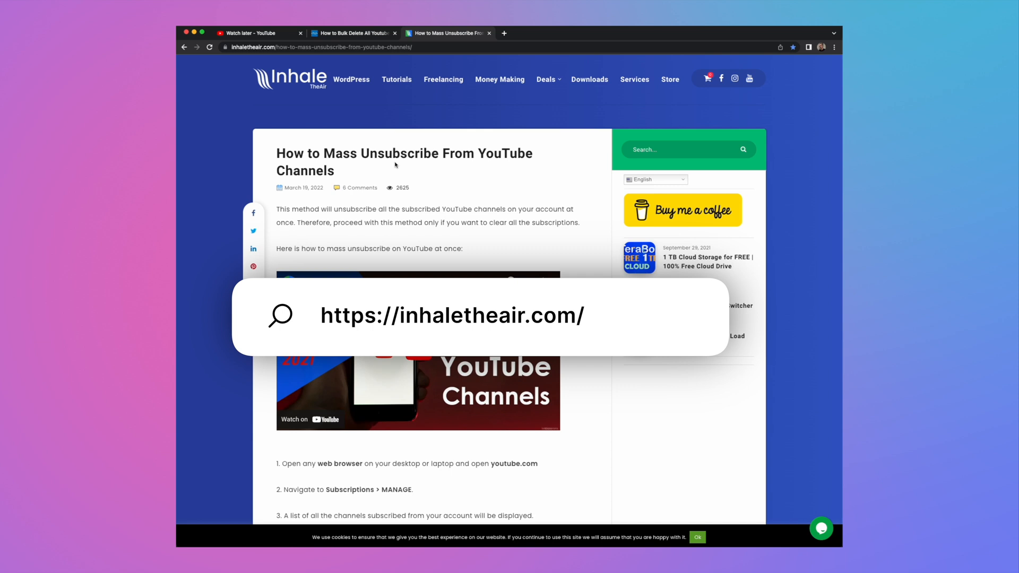
Step: Read down through the article's console script, then close it to return to the Watch later playlist
scroll(down, 3)
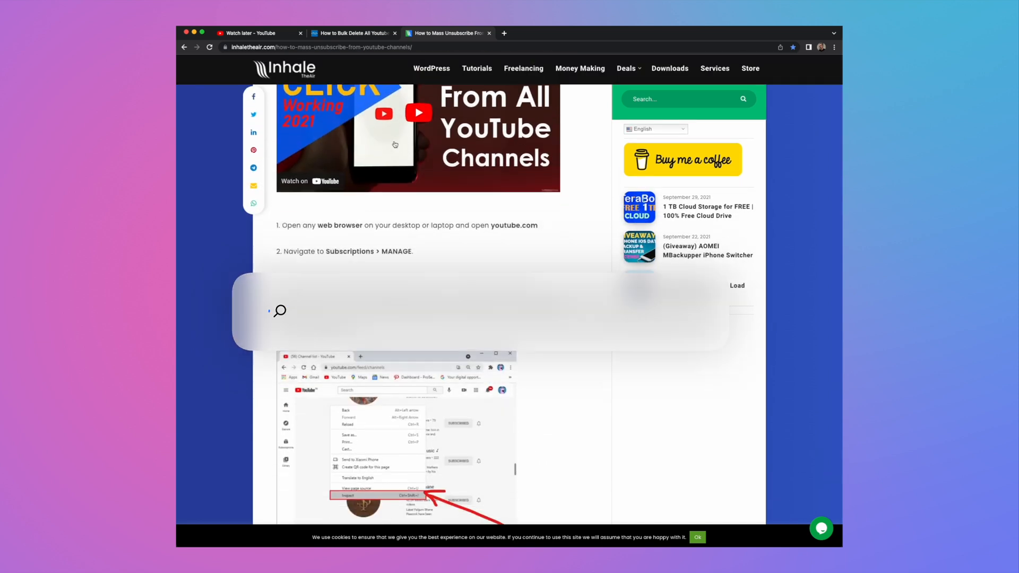
scroll(down, 3)
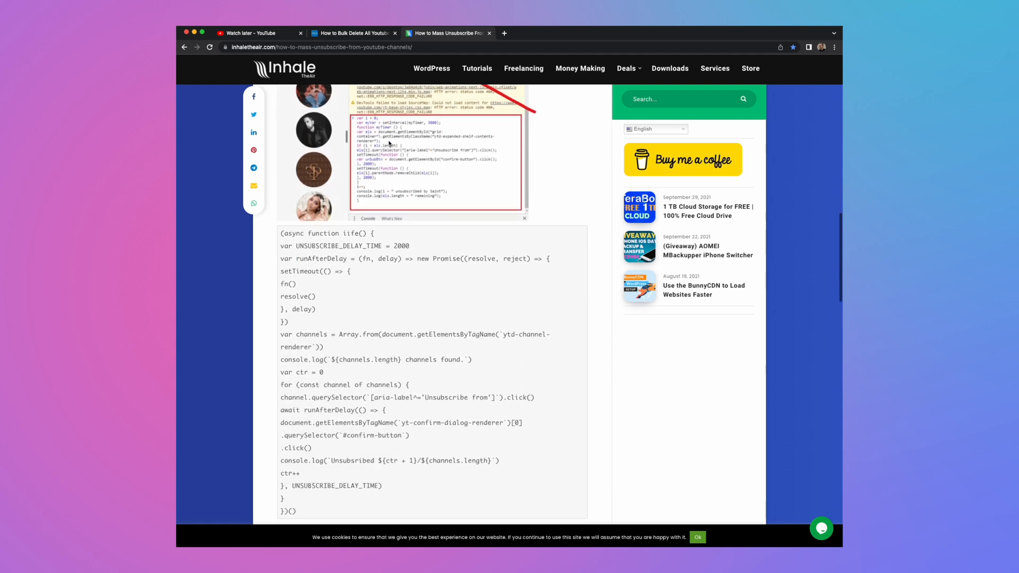
scroll(down, 3)
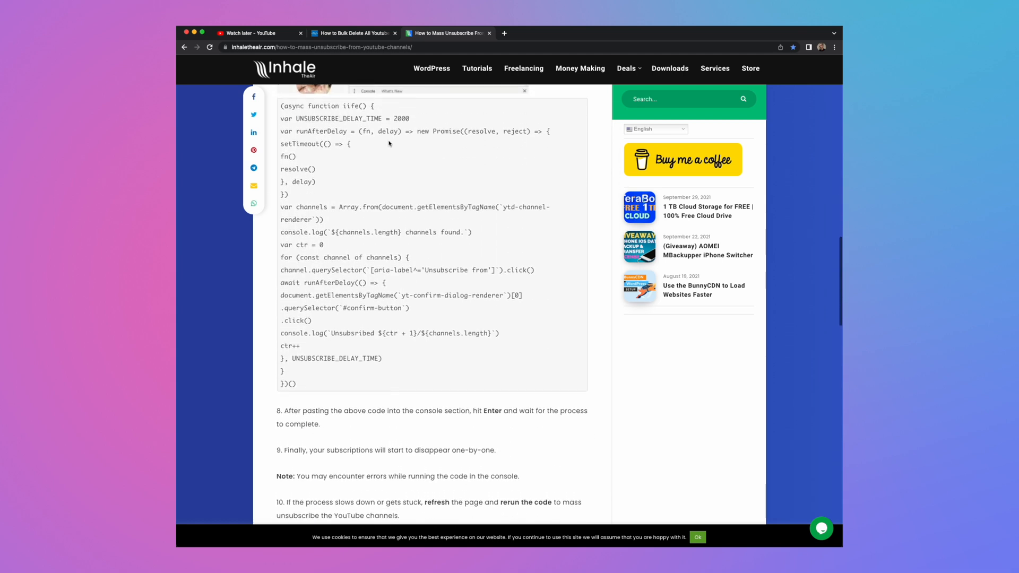
scroll(up, 3)
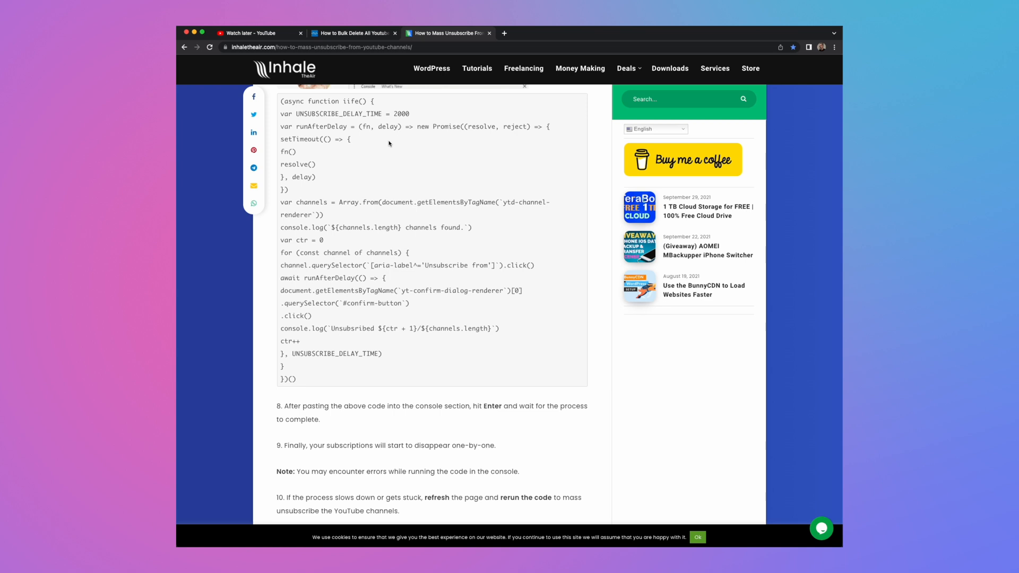
mouse_move(384, 142)
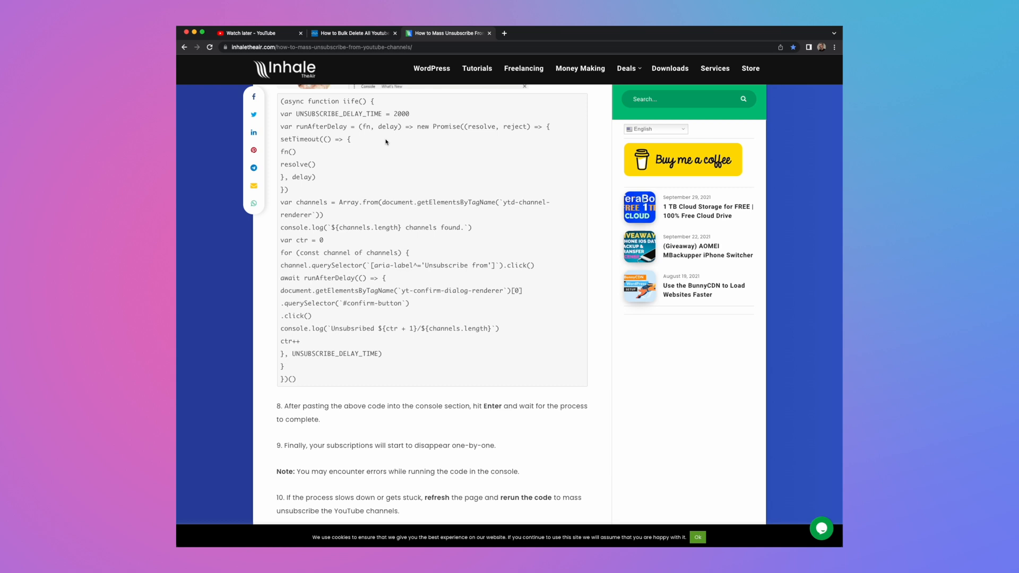
click(254, 33)
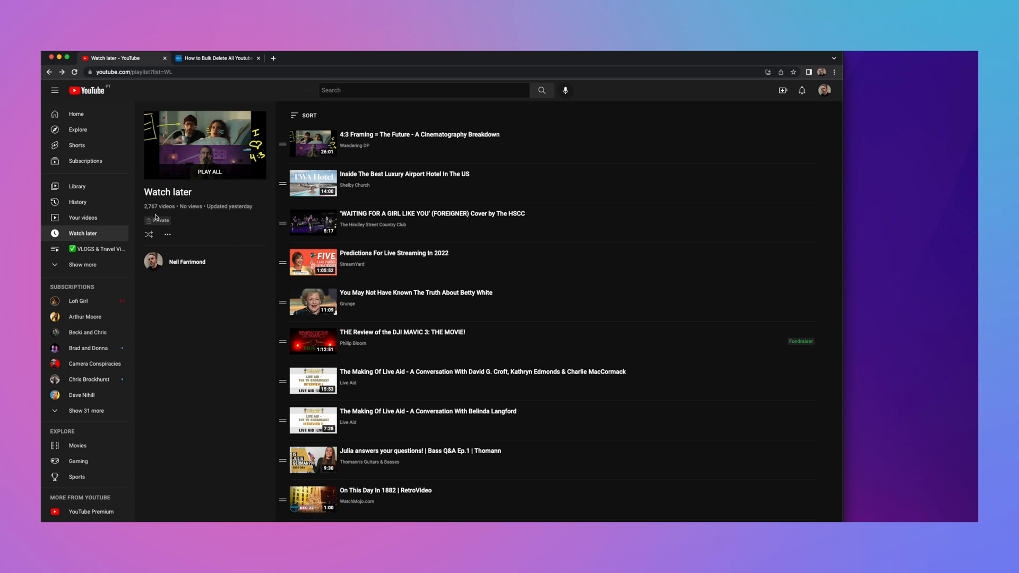
mouse_move(153, 208)
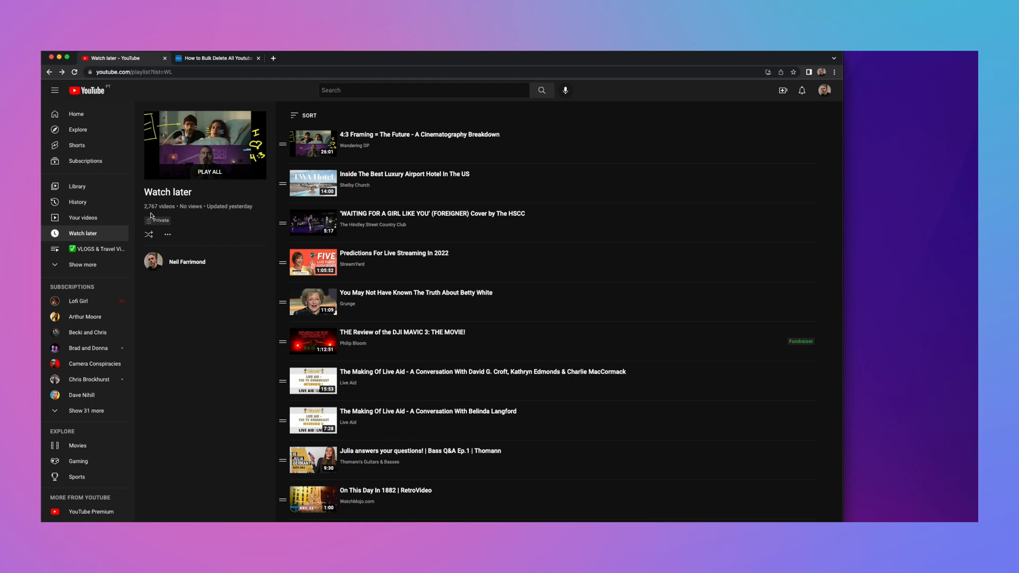
Step: Open Chrome's developer tools beside the Watch later playlist via the ⋮ menu's More Tools
click(836, 72)
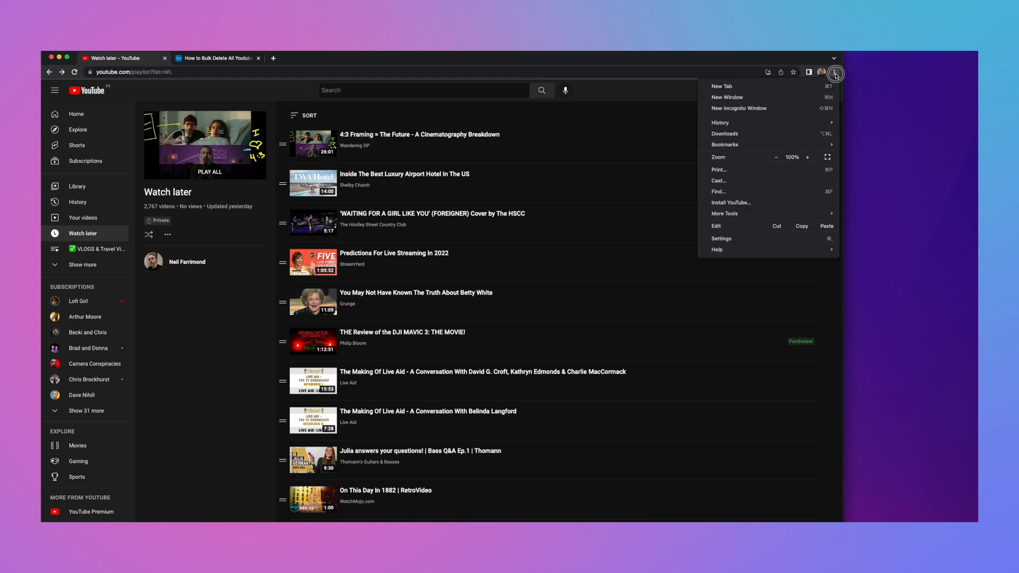
mouse_move(821, 126)
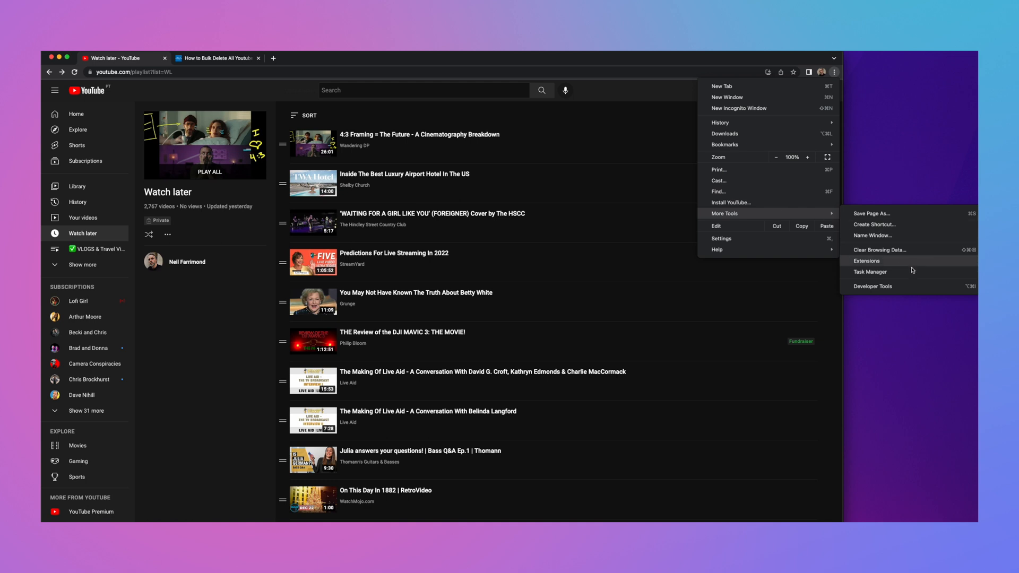
mouse_move(905, 285)
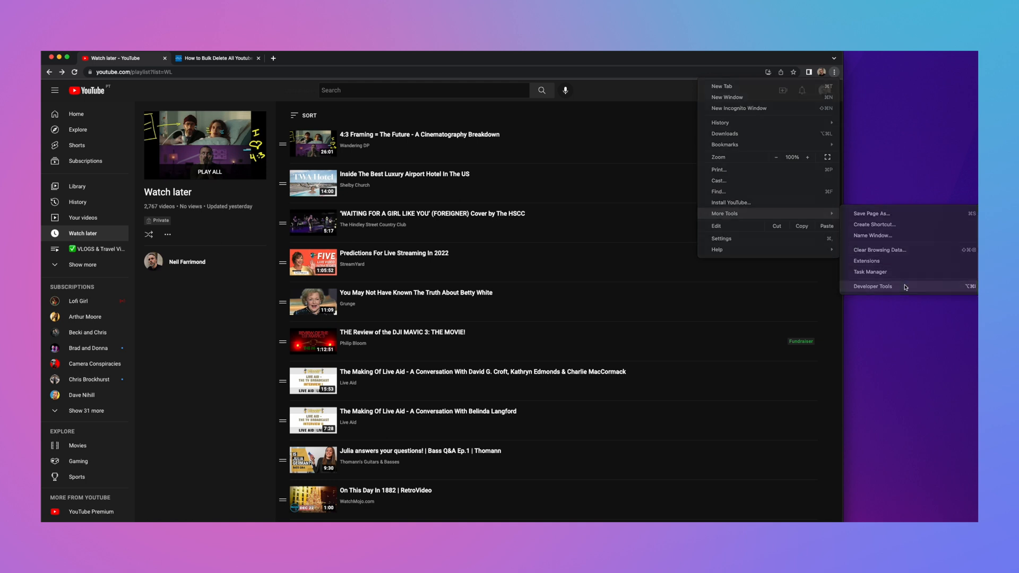
click(873, 286)
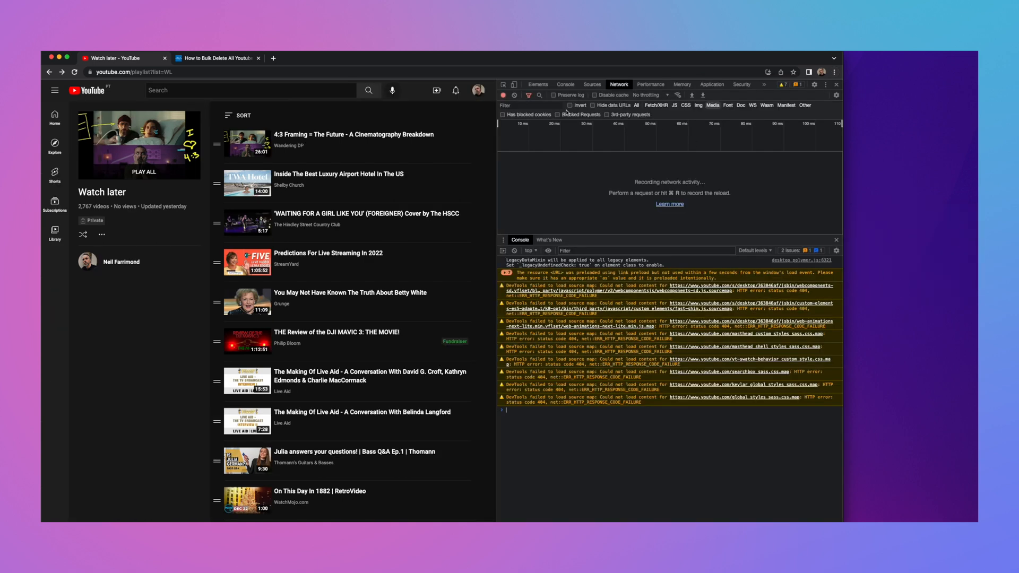
Step: Paste the setInterval Watch later removal script into the Console prompt without running it
click(557, 115)
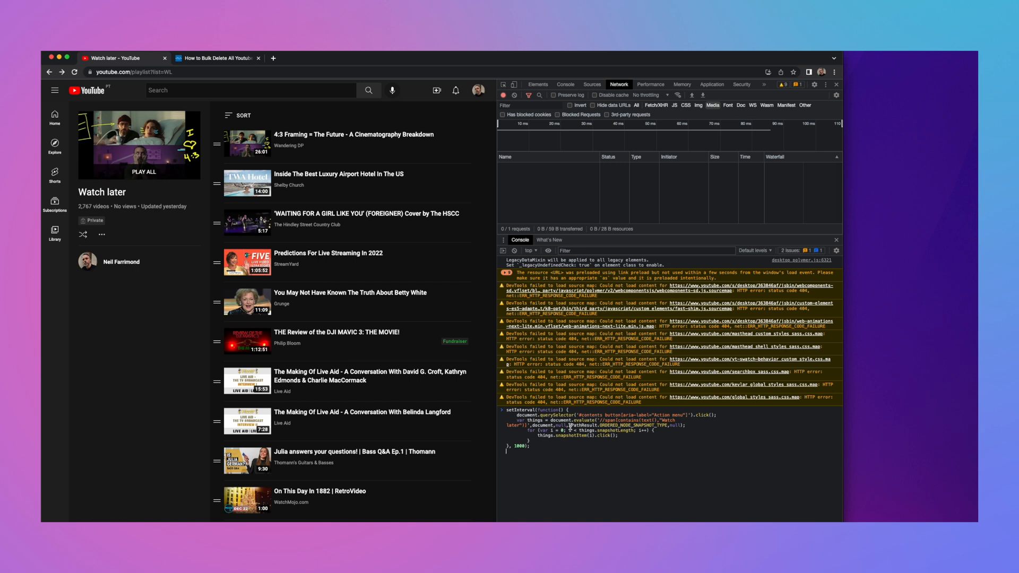
Step: Run the removal script so Watch later videos delete one by one, dropping the count from 2,767 to 2,757
click(479, 144)
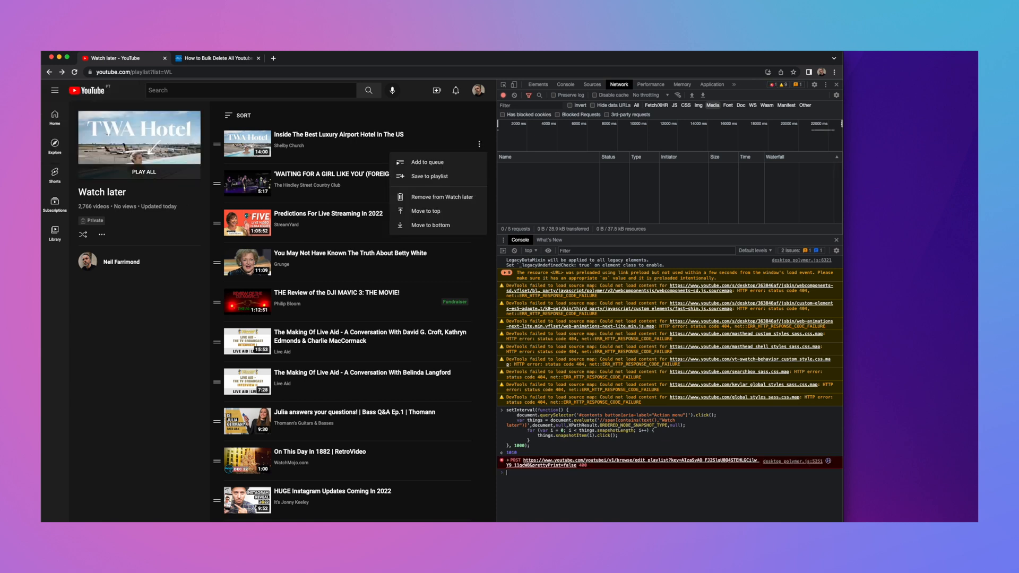
click(445, 198)
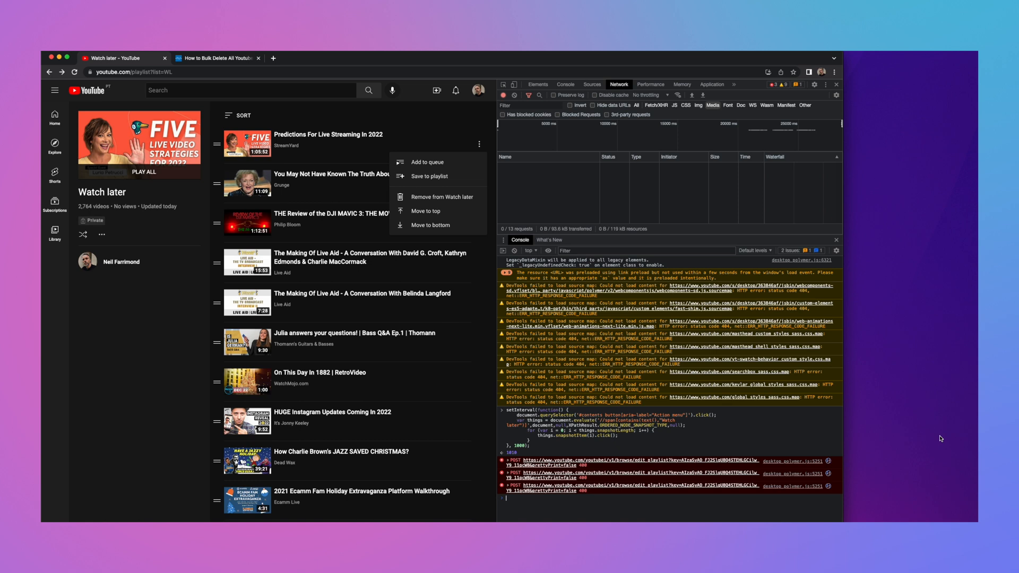
click(445, 197)
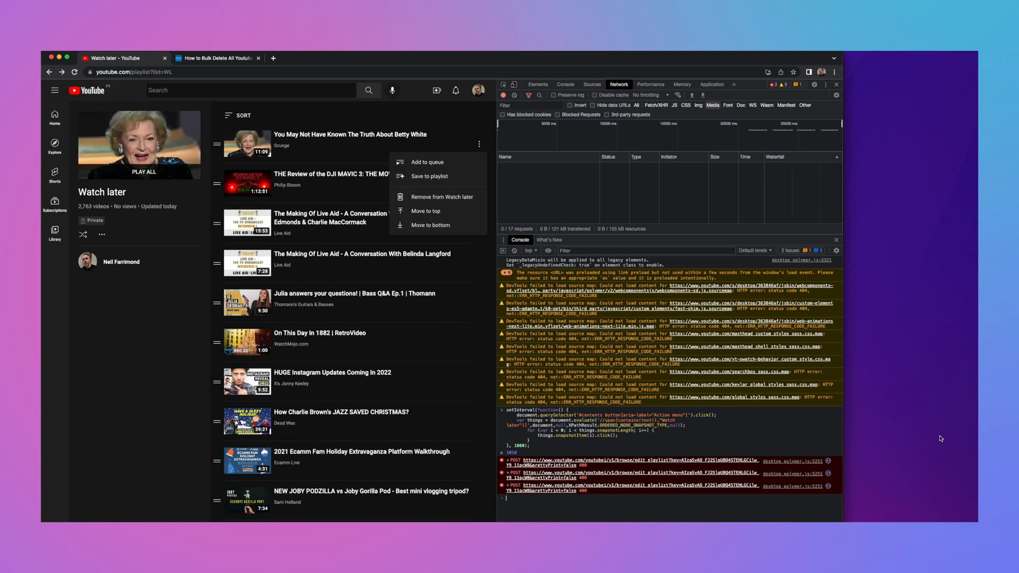
click(443, 198)
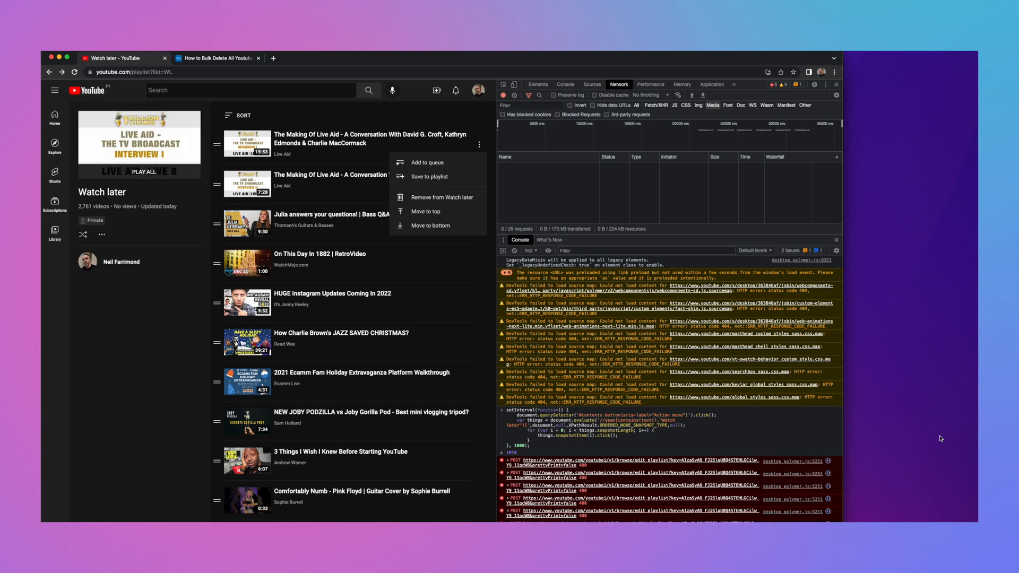
click(444, 197)
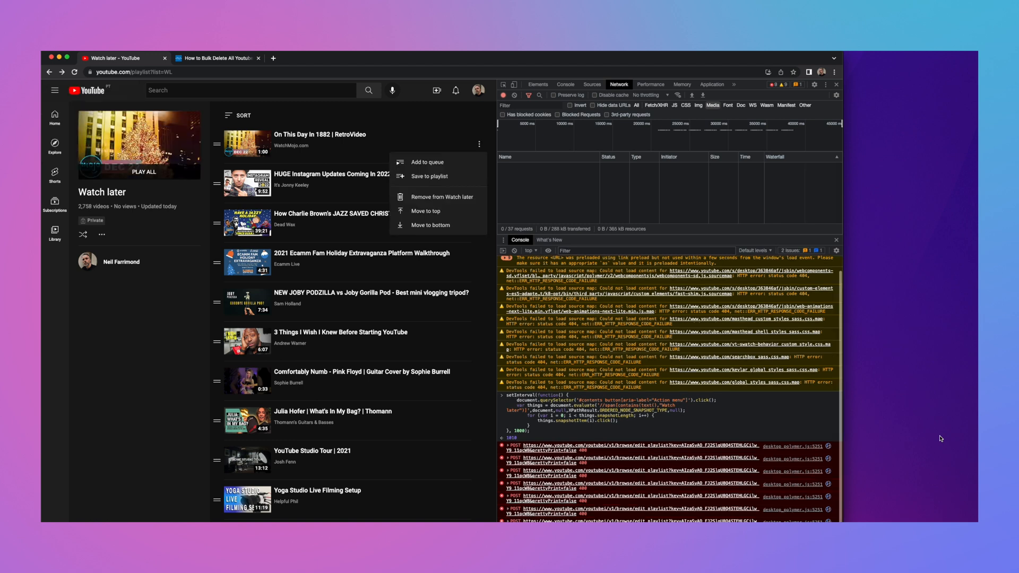
click(445, 198)
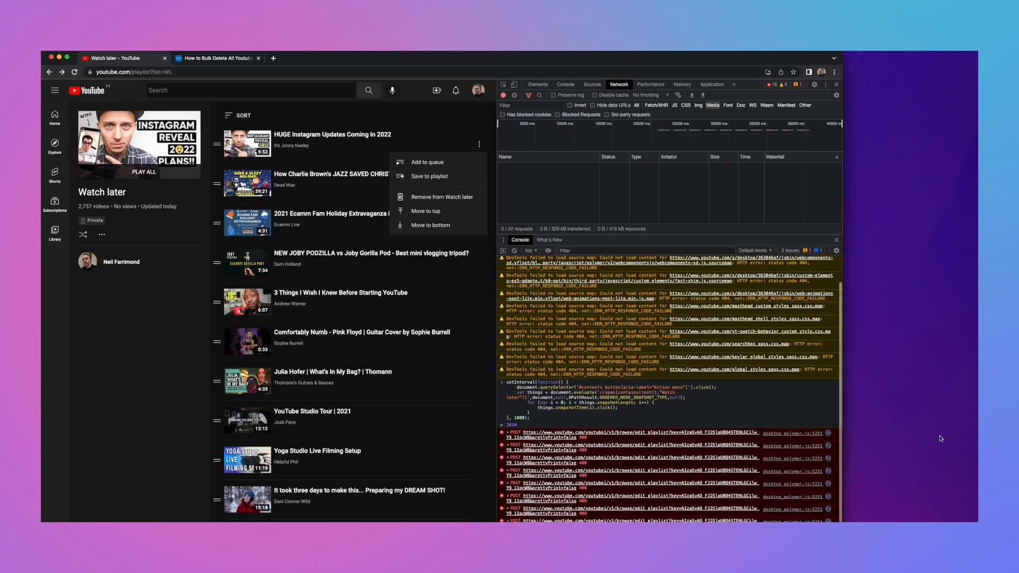